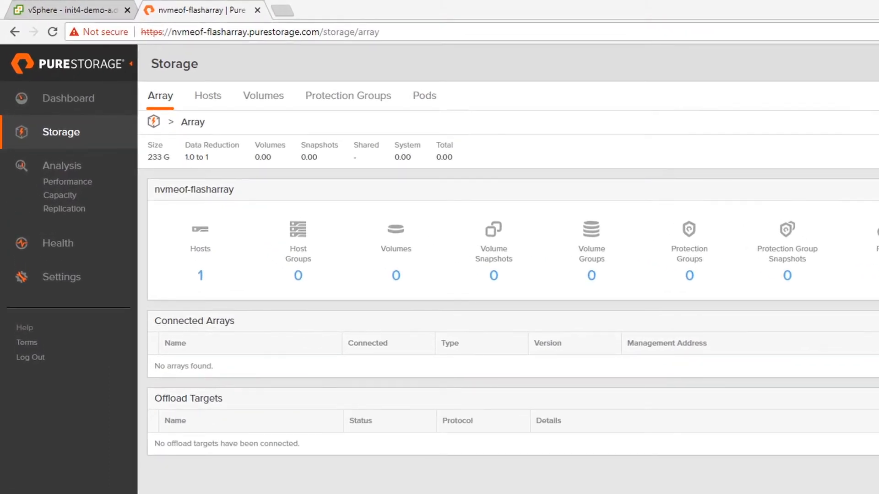
pyautogui.moveTo(235, 104)
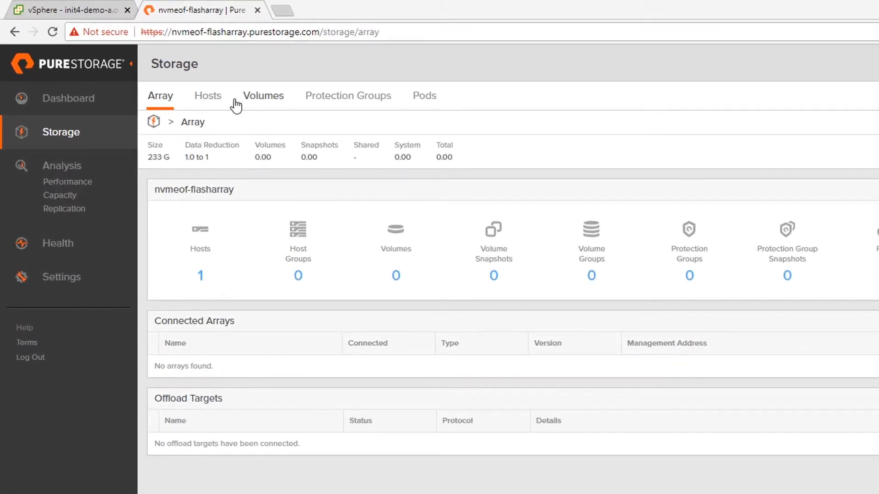
# Add a volume named FA-Datastore with a provisioned size of 16 T
pyautogui.click(263, 96)
pyautogui.write('FA')
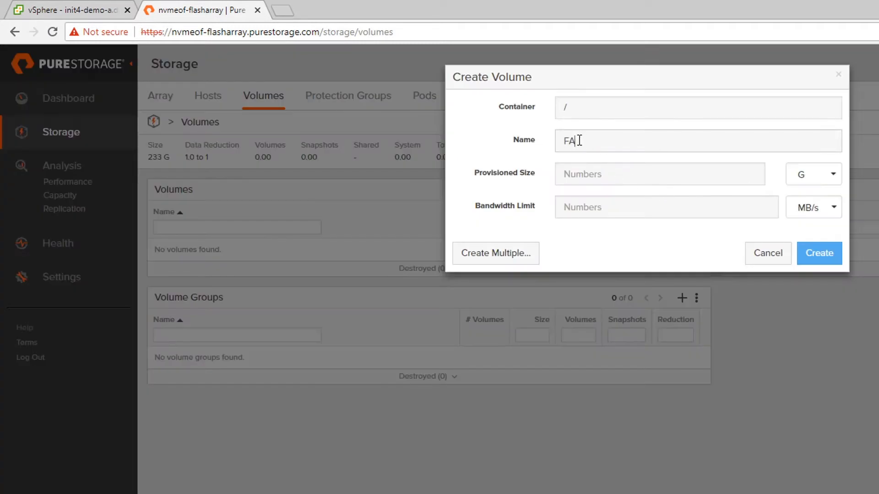
pyautogui.write('-Dat')
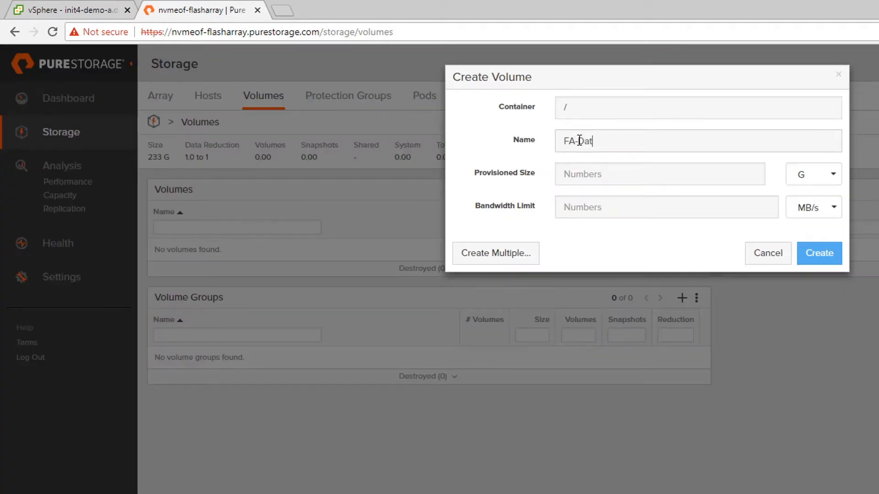
pyautogui.write('astore')
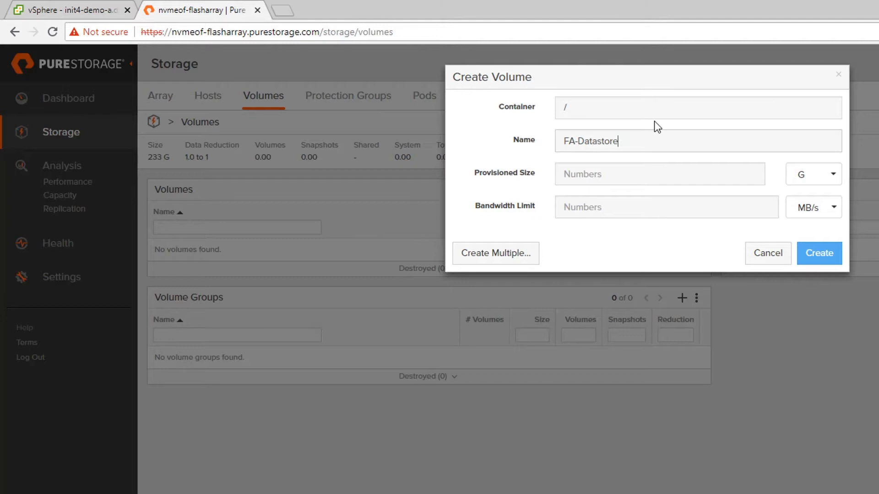
pyautogui.click(658, 173)
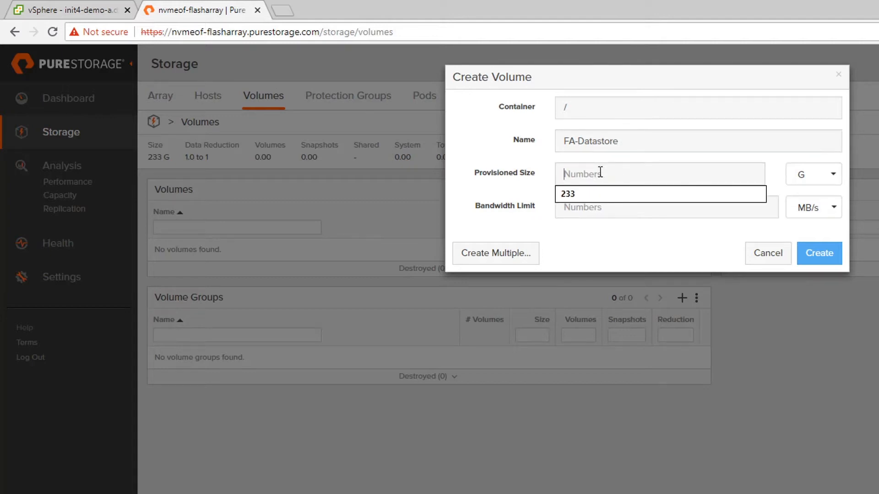
pyautogui.write('1')
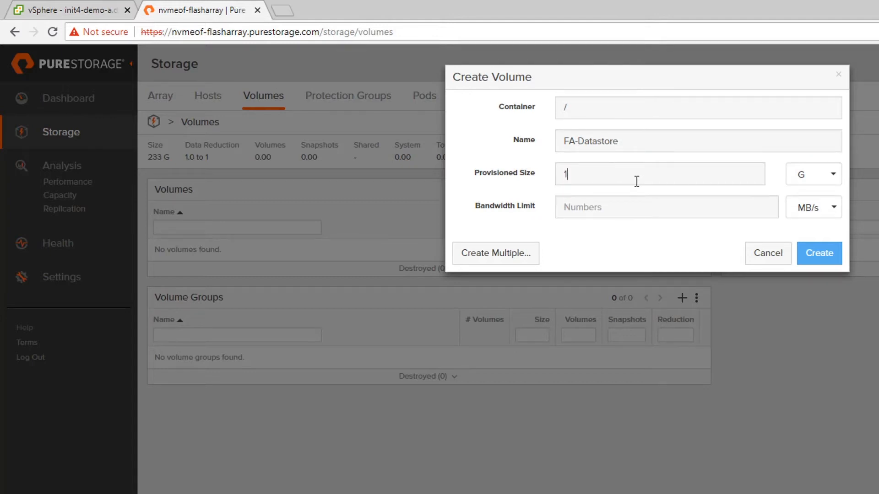
pyautogui.write('16')
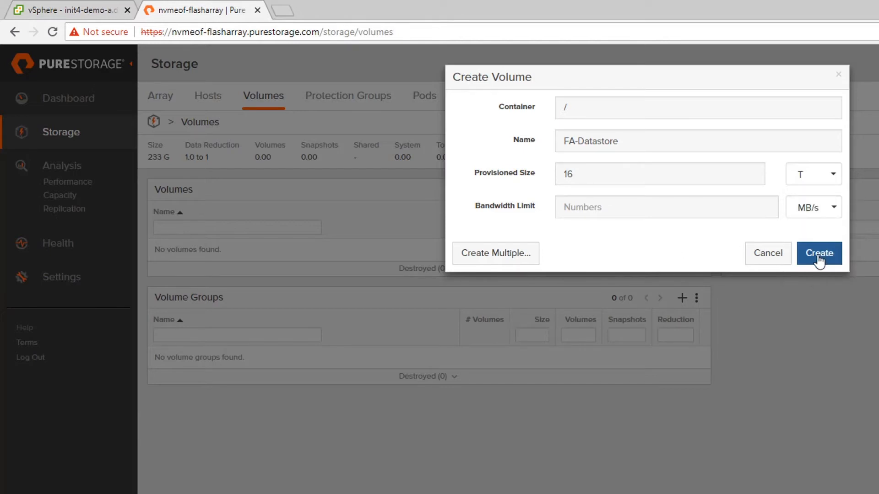
pyautogui.click(818, 253)
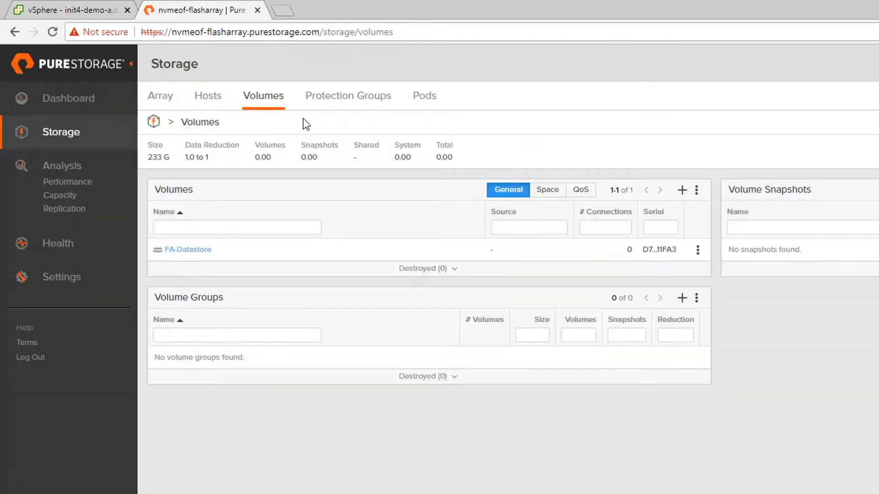
# Connect the FA-Datastore volume to host init1 from its Connected Volumes panel
pyautogui.click(208, 96)
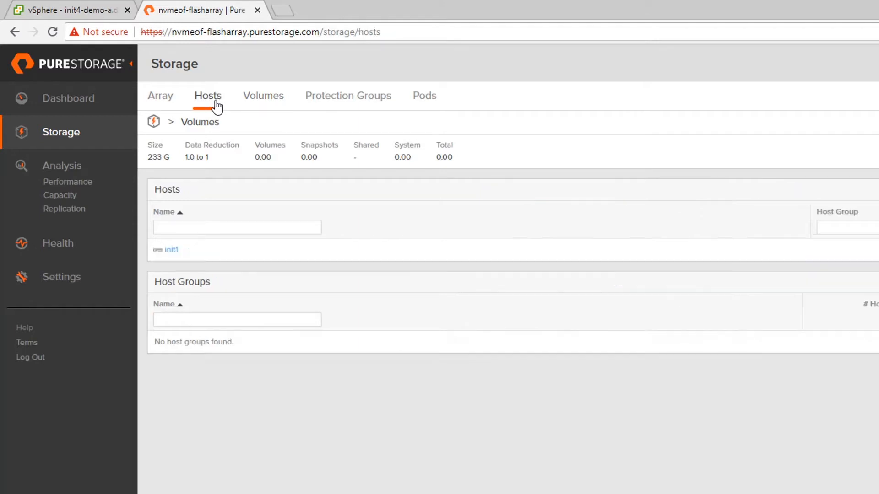
pyautogui.click(208, 95)
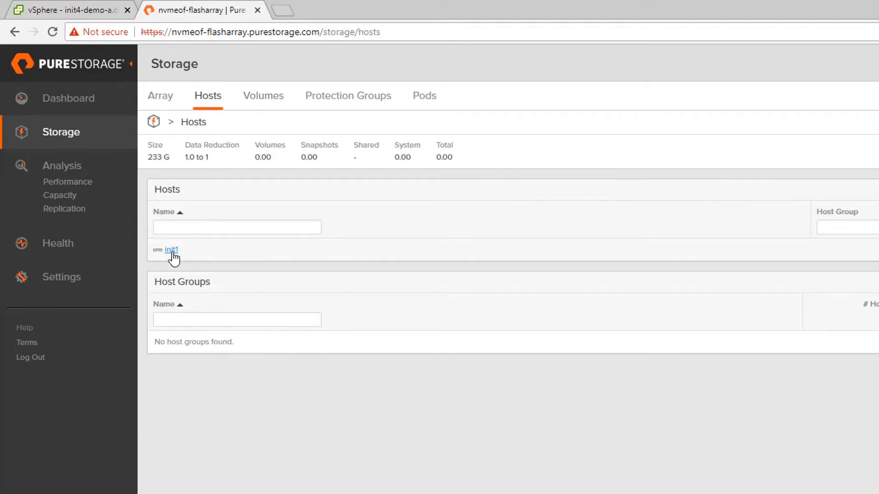
pyautogui.click(171, 249)
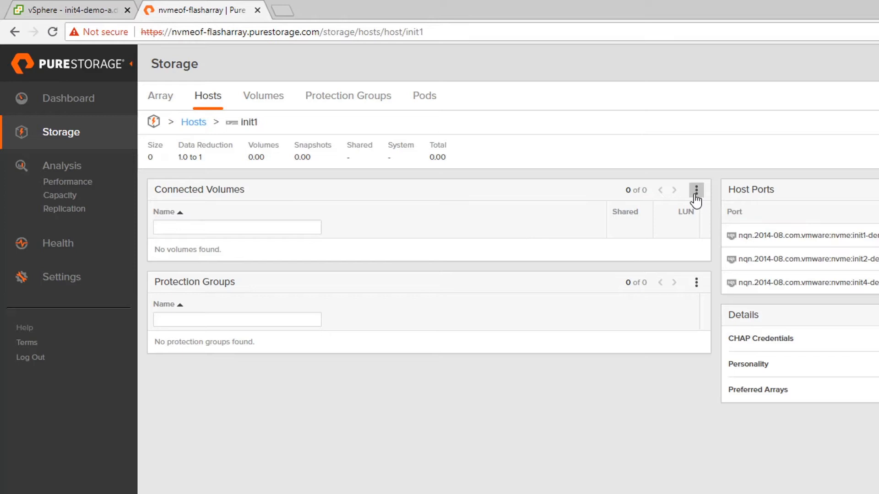
pyautogui.click(696, 190)
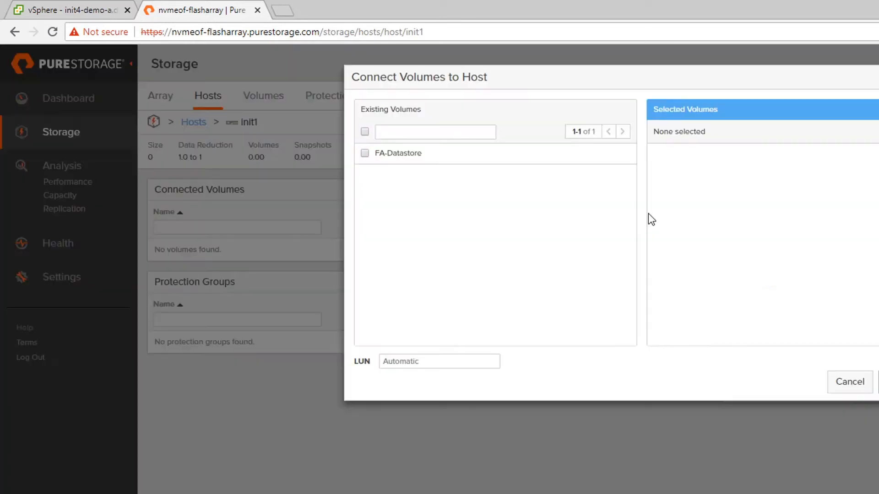
pyautogui.click(364, 153)
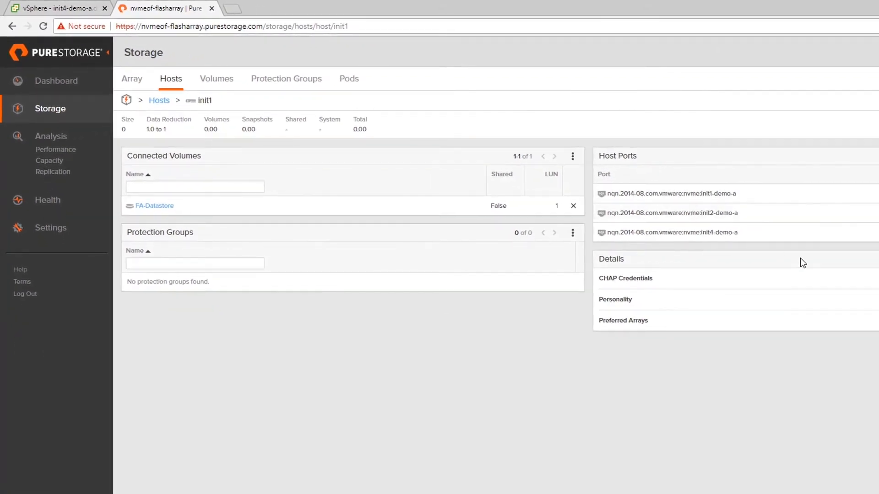
# Check Health > Connections, where host init1 shows no paths
pyautogui.click(47, 200)
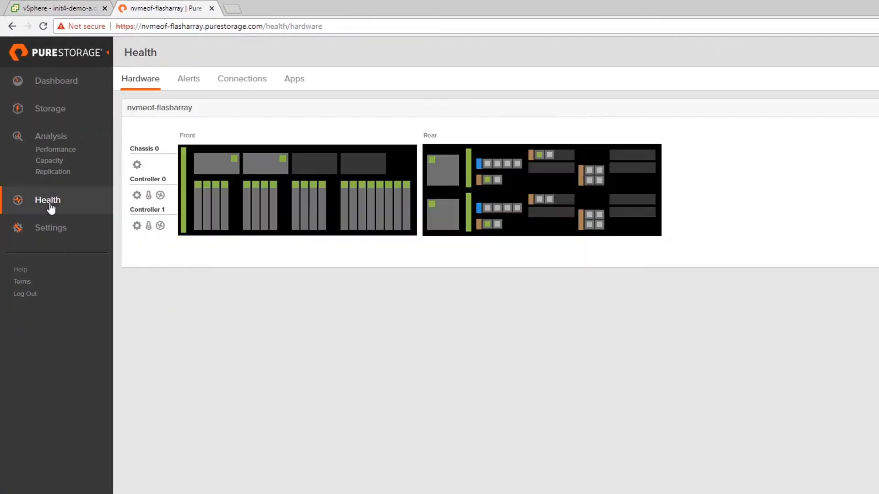
pyautogui.click(242, 78)
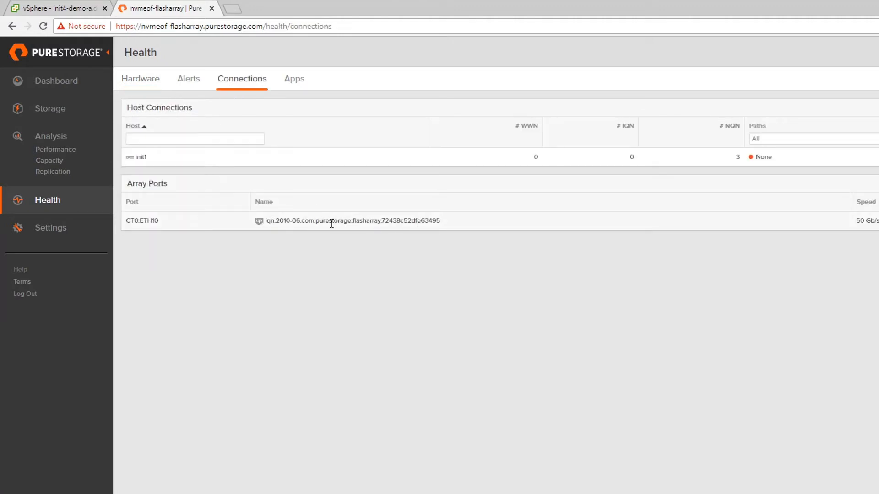
pyautogui.moveTo(92, 90)
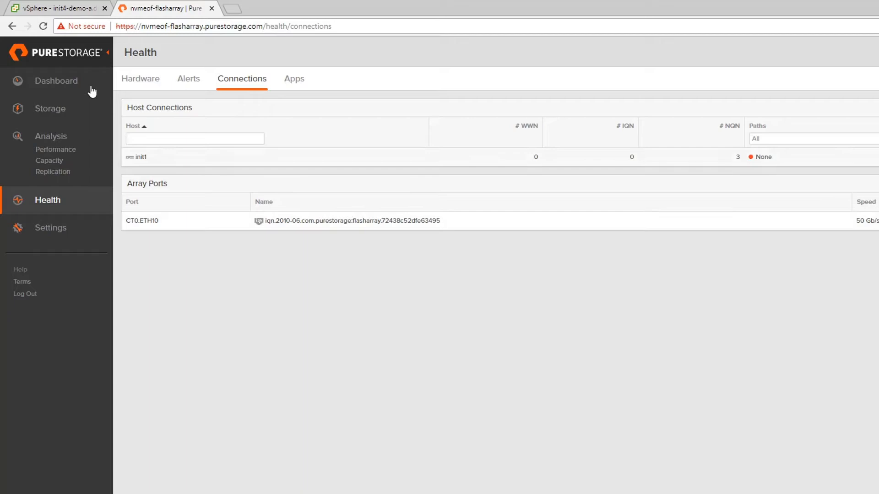
pyautogui.click(53, 7)
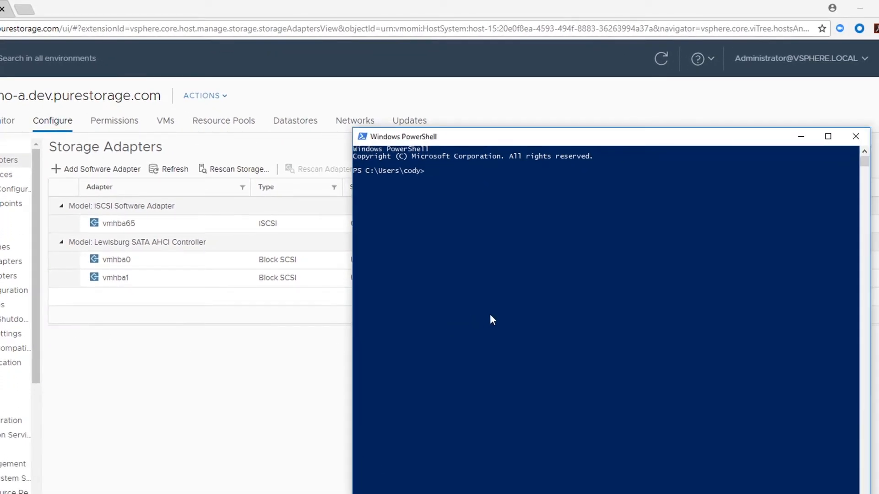
# Connect to nvmef-vcenter.dev.purestorage.com and store host init4-demo-a in $esxi
pyautogui.write('Connect-VIServer -Server nvmef-vcenter.dev.purestorage.com')
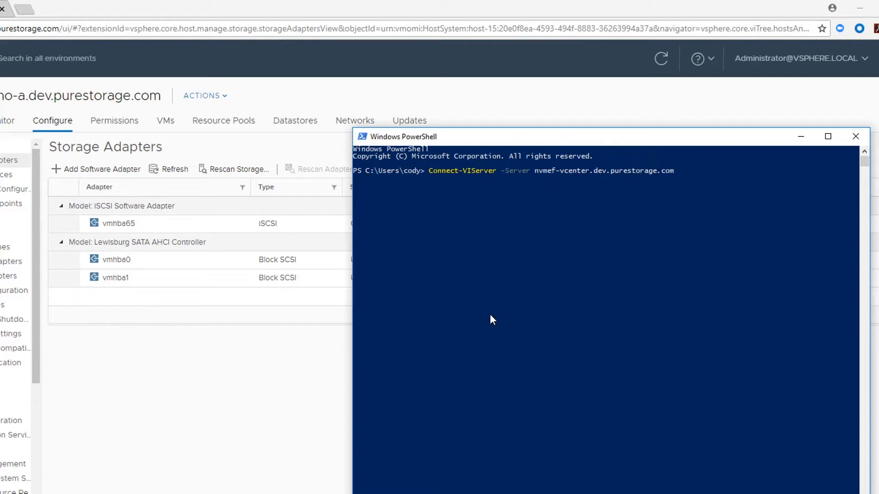
pyautogui.press('Return')
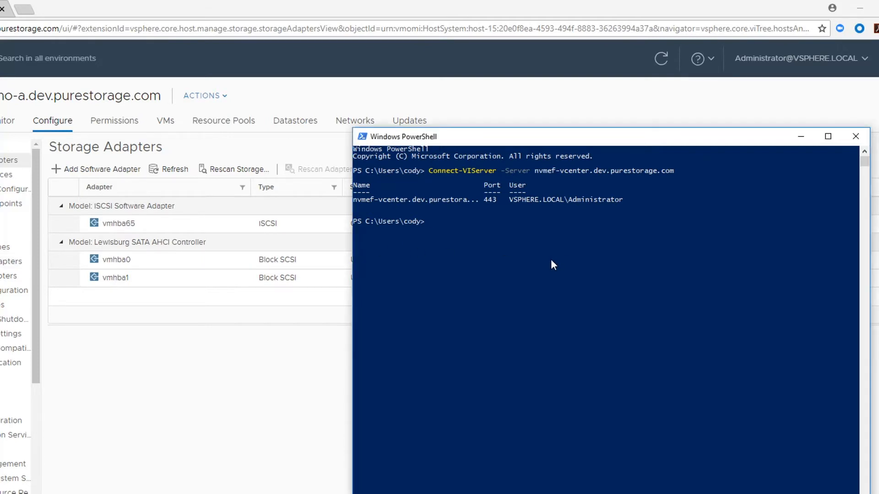
pyautogui.write('$esxi = get-vmhost -Name init4-demo-a.dev.purestorage.com')
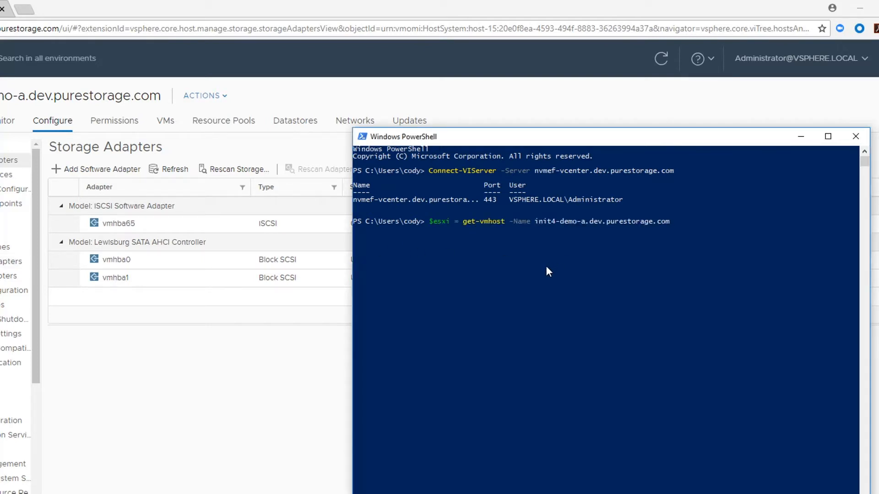
pyautogui.press('Return')
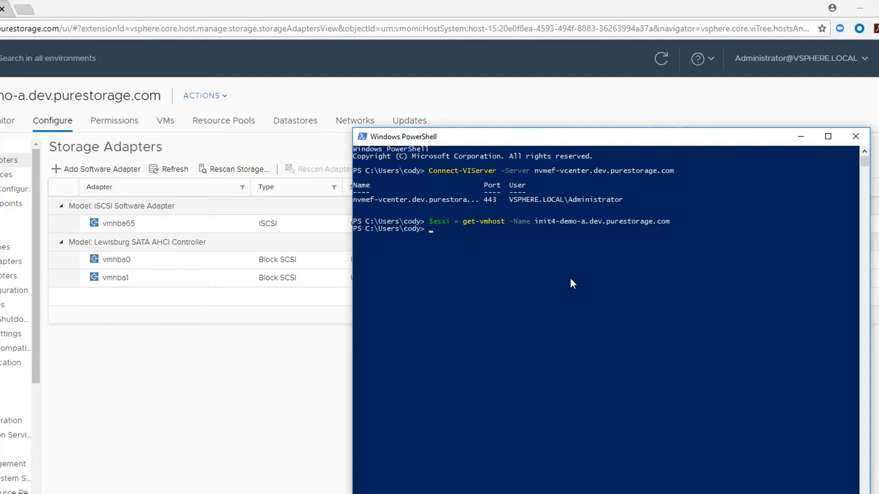
# Get the host's esxcli V2 interface and enable NVMe over RDMA on vmrdma0
pyautogui.write('$esxcli = $esxi |get-esxcli -V2')
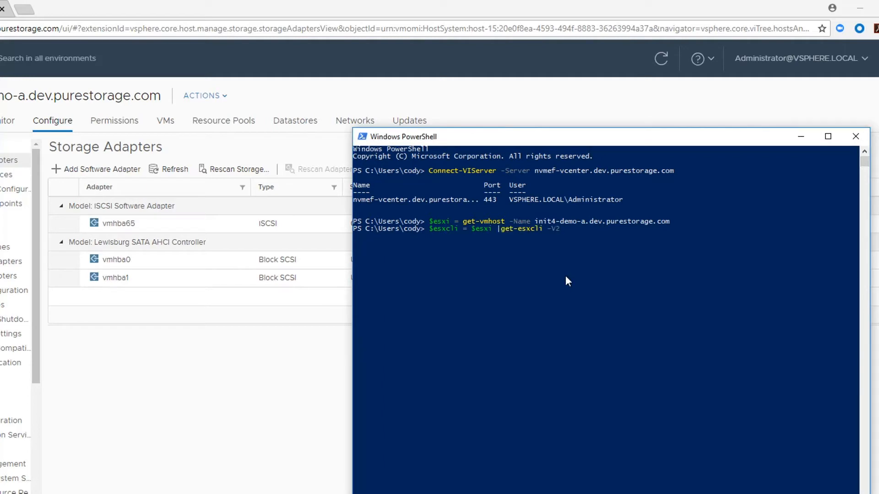
pyautogui.press('Return')
pyautogui.write('$esxcli.rdma.nvme.enable.invoke($enableArgs)')
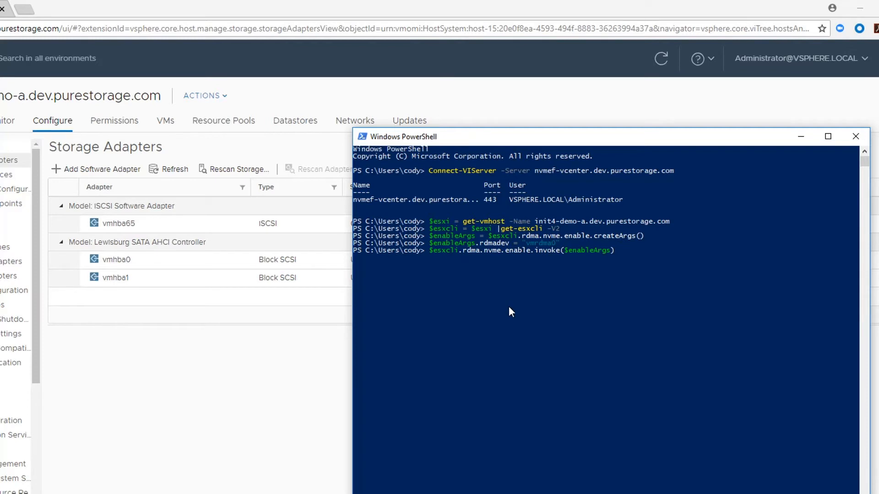
pyautogui.press('Return')
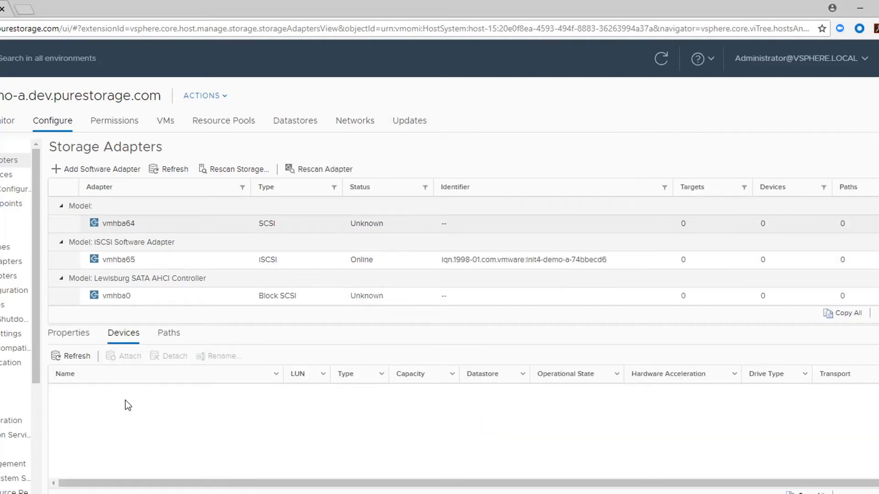
# Inspect vmhba64's Properties and Devices tabs, which show no targets or devices
pyautogui.click(68, 333)
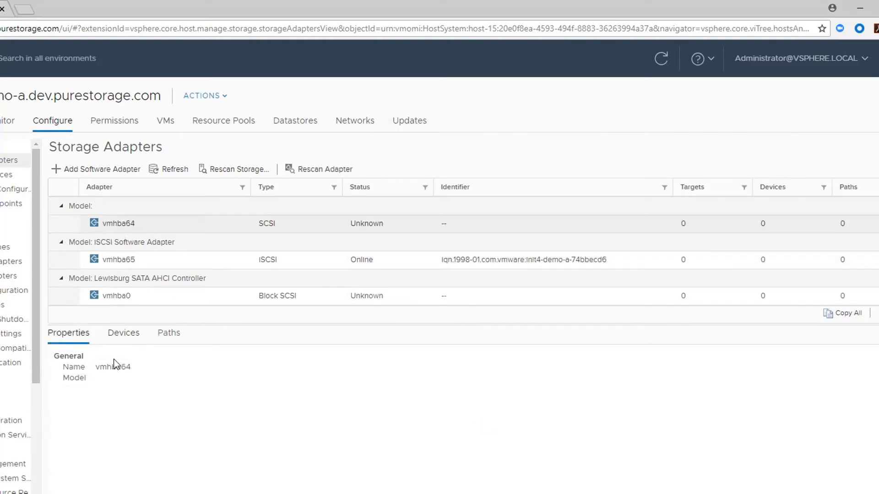
pyautogui.click(124, 332)
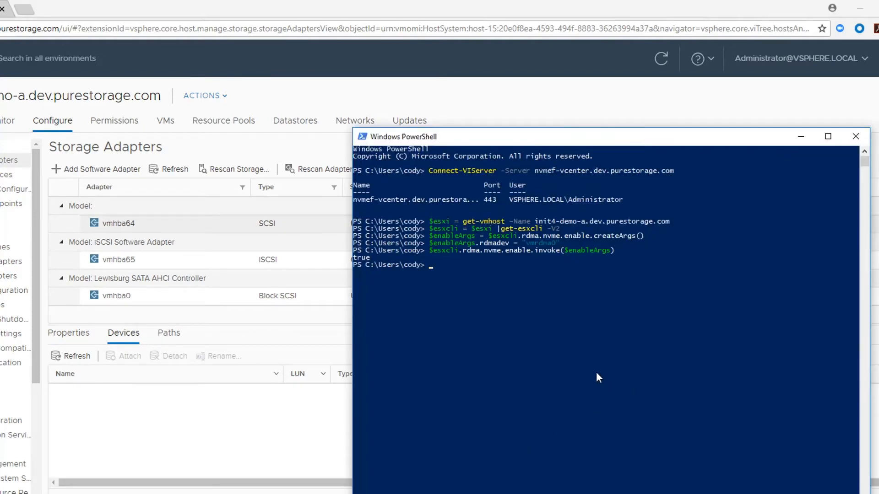
pyautogui.moveTo(584, 340)
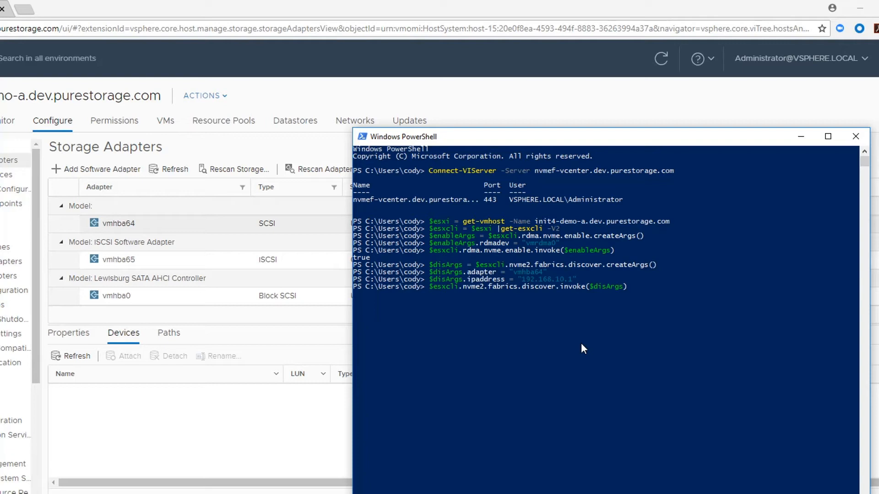
# Discover the FlashArray at 192.168.10.1 on vmhba64 and confirm its 16 TB NVMe disk appears
pyautogui.press('Return')
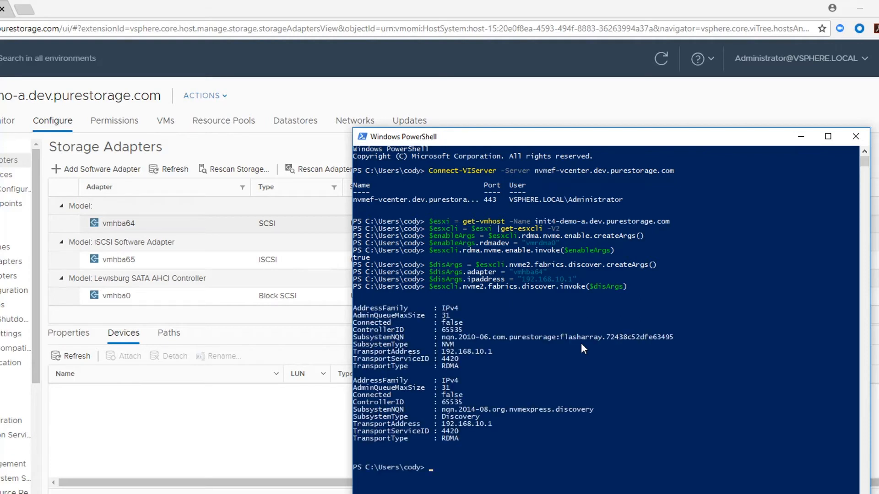
pyautogui.moveTo(572, 346)
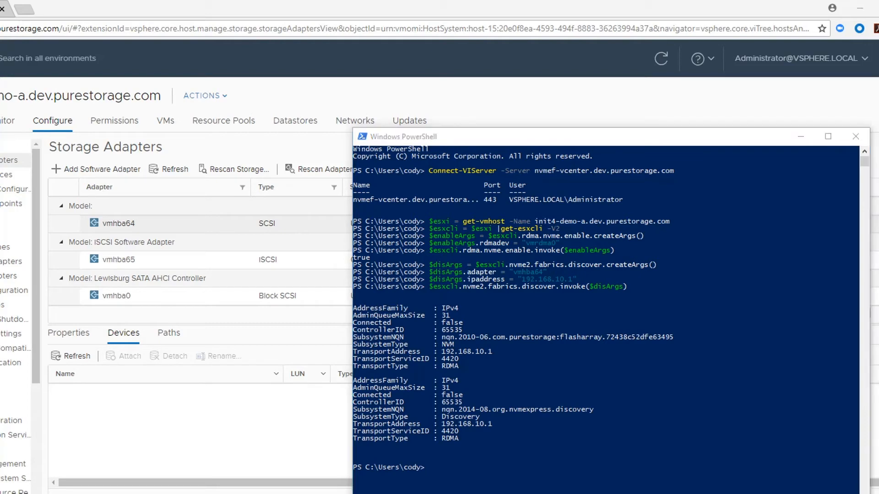
pyautogui.moveTo(842, 353)
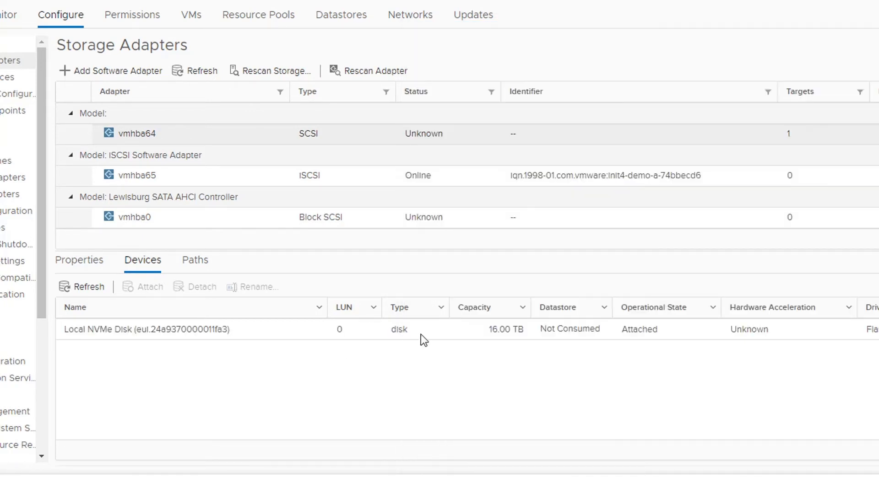
pyautogui.click(147, 329)
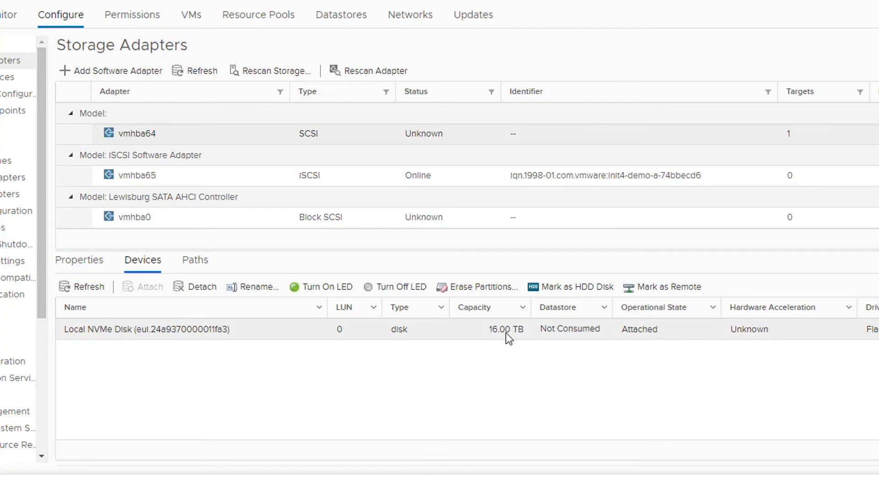
pyautogui.moveTo(752, 348)
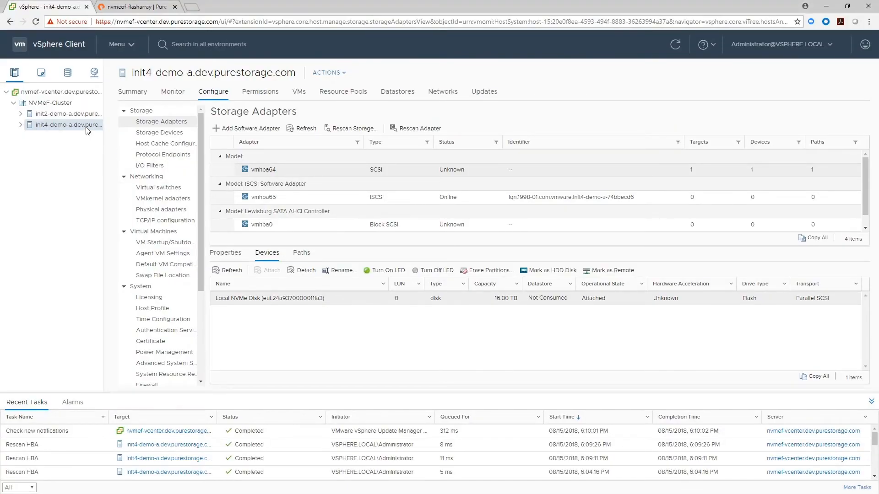
pyautogui.rightClick(66, 125)
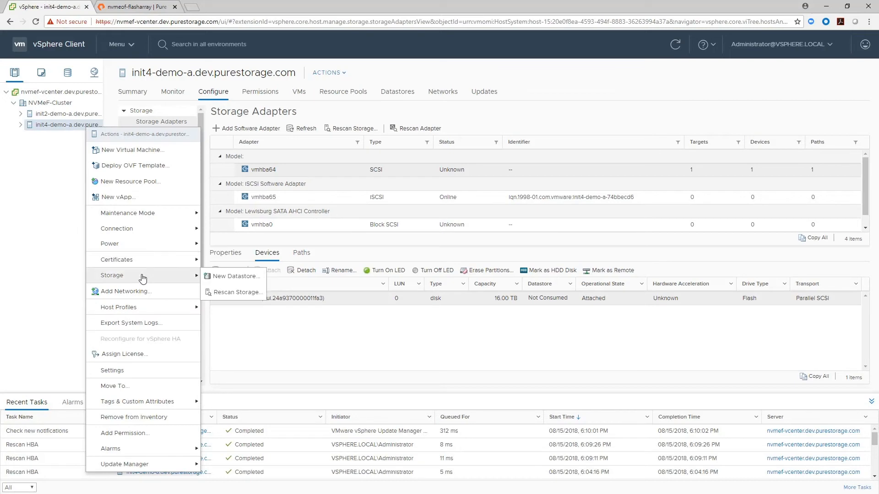
# Create VMFS 6 datastore NVMe-F-VMFS on the NVMe disk using all 16384 GB
pyautogui.click(235, 275)
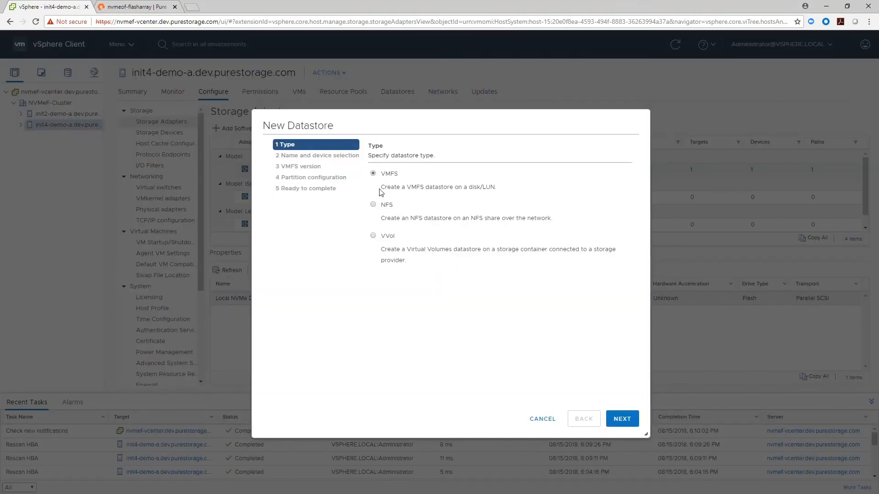
pyautogui.click(621, 419)
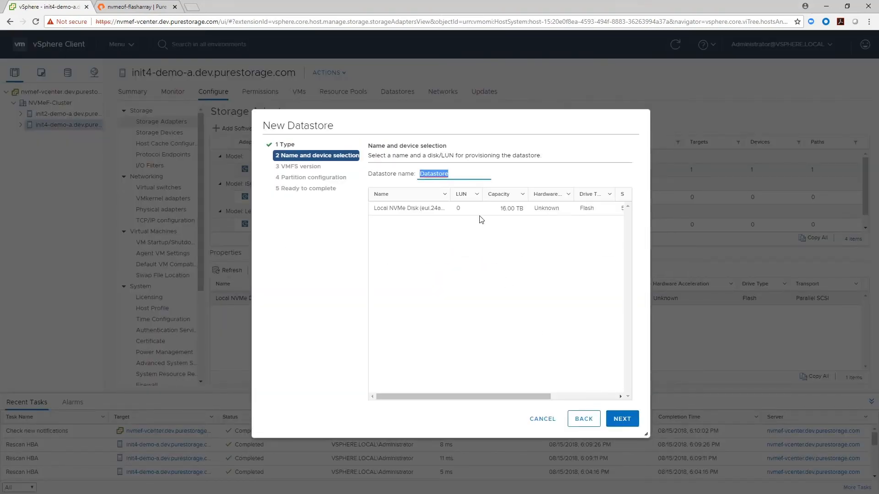
pyautogui.write('N')
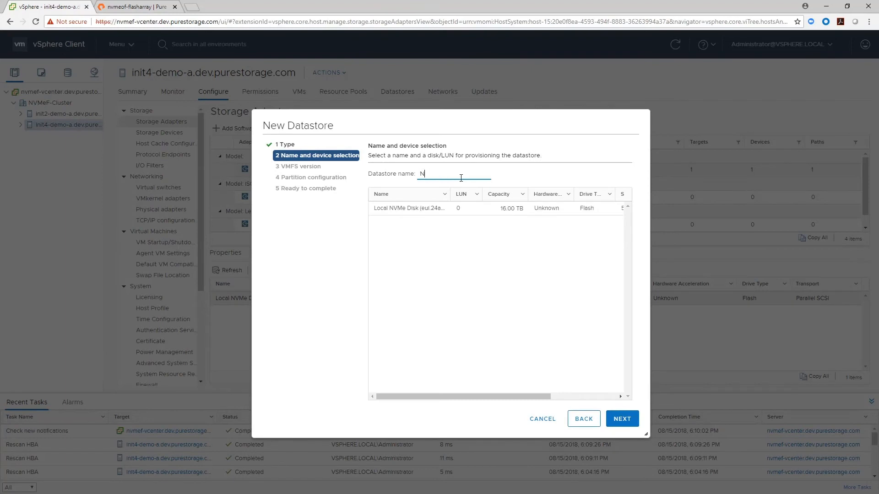
pyautogui.write('VMe')
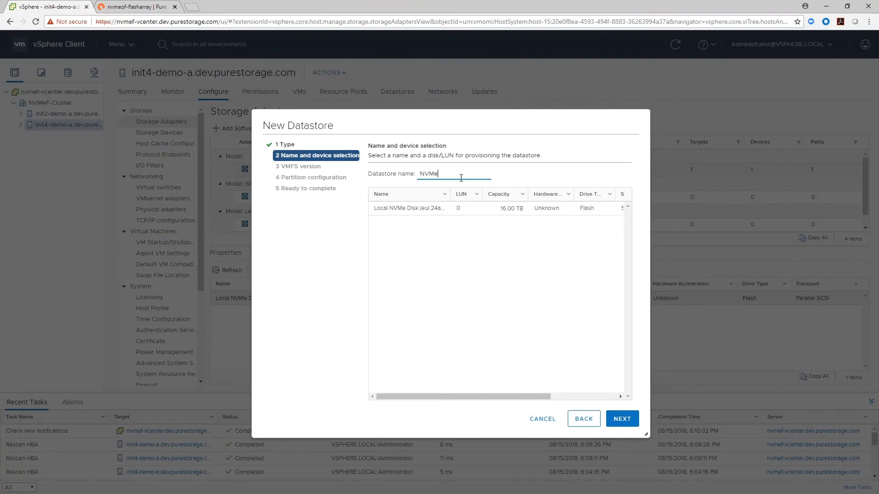
pyautogui.write('-F-V')
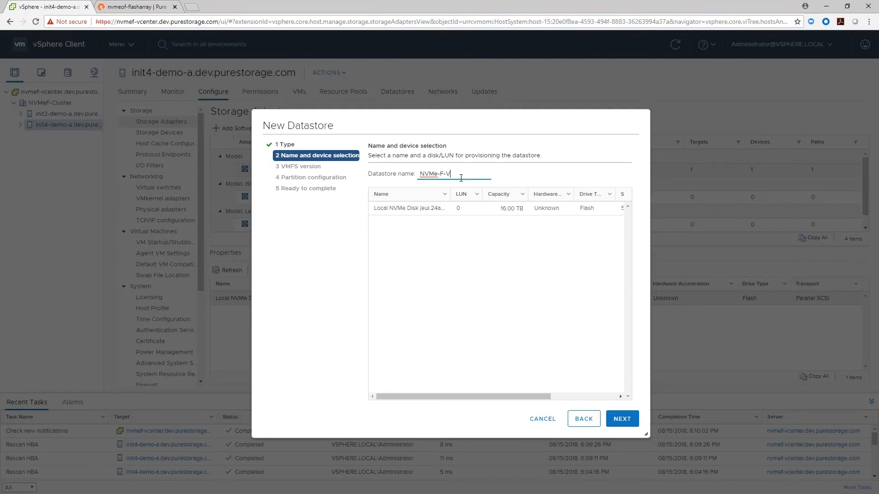
pyautogui.write('MFS')
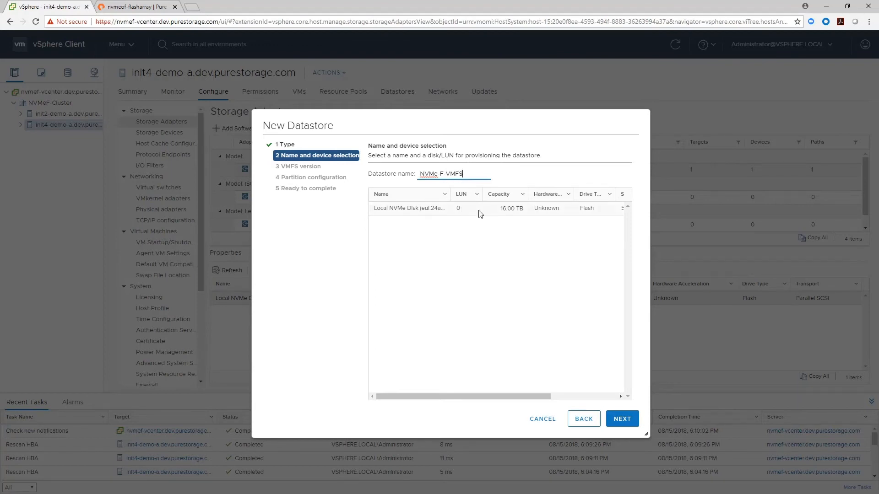
pyautogui.click(621, 418)
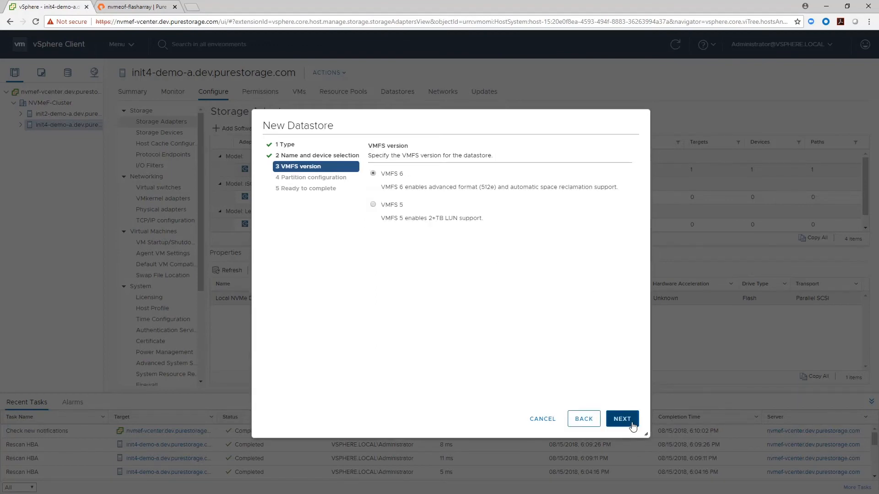
pyautogui.click(621, 419)
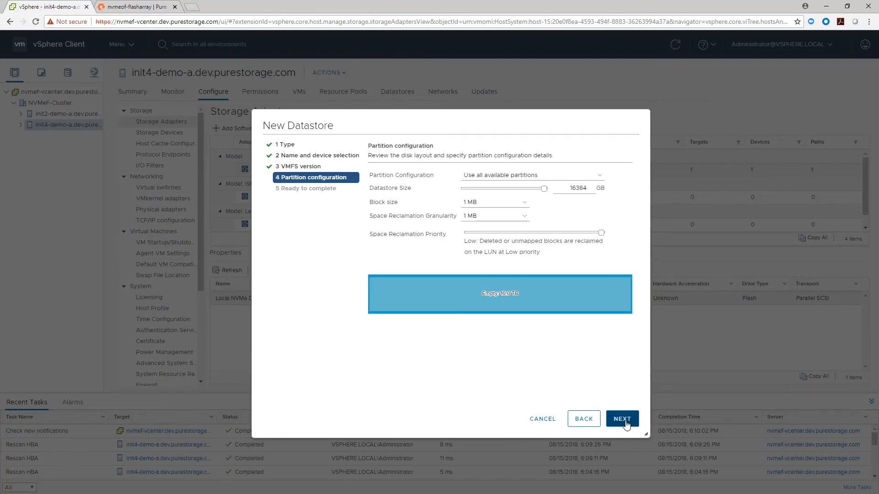
pyautogui.click(622, 419)
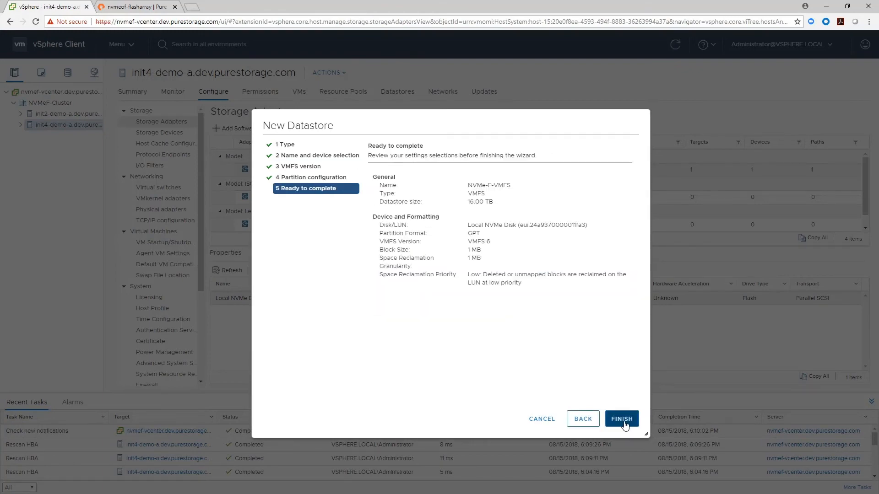
pyautogui.click(621, 419)
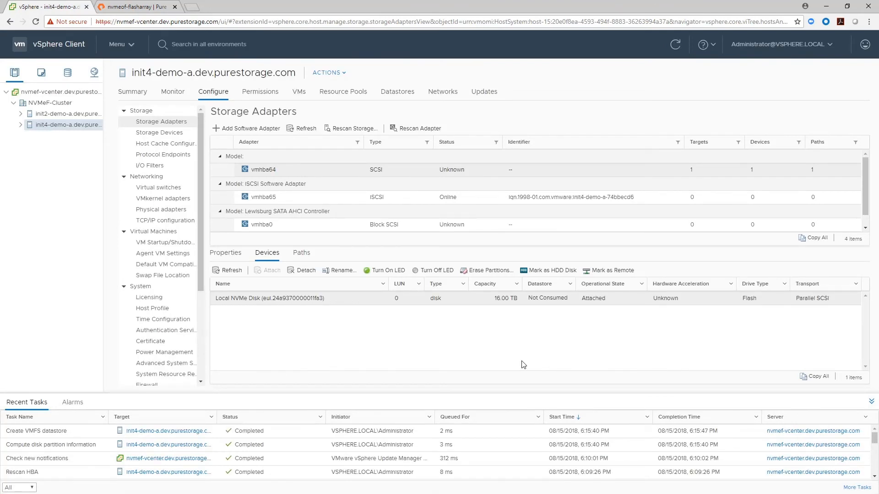
# Power on local-disk-VM from the init4-demo-a host's VM list
pyautogui.click(398, 92)
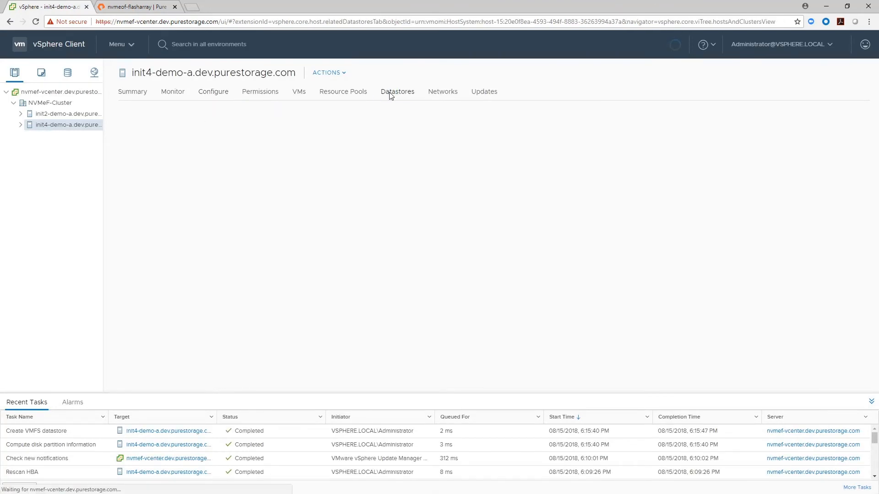
pyautogui.click(397, 91)
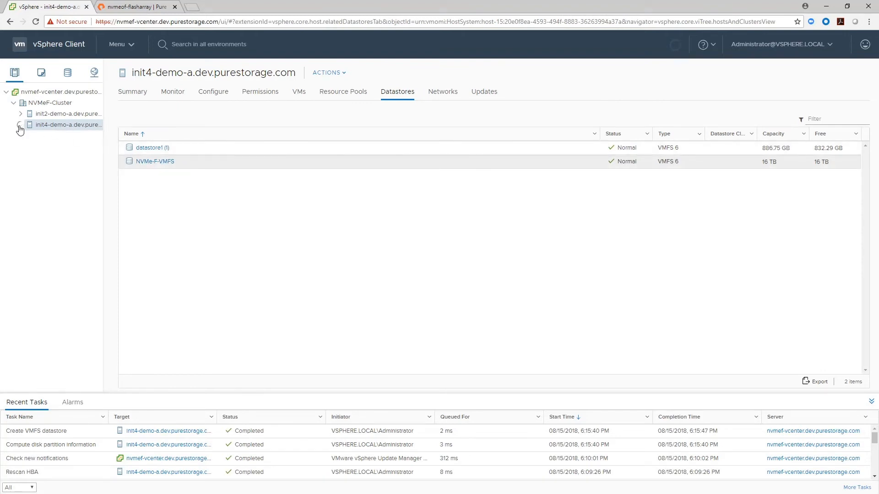
pyautogui.click(20, 125)
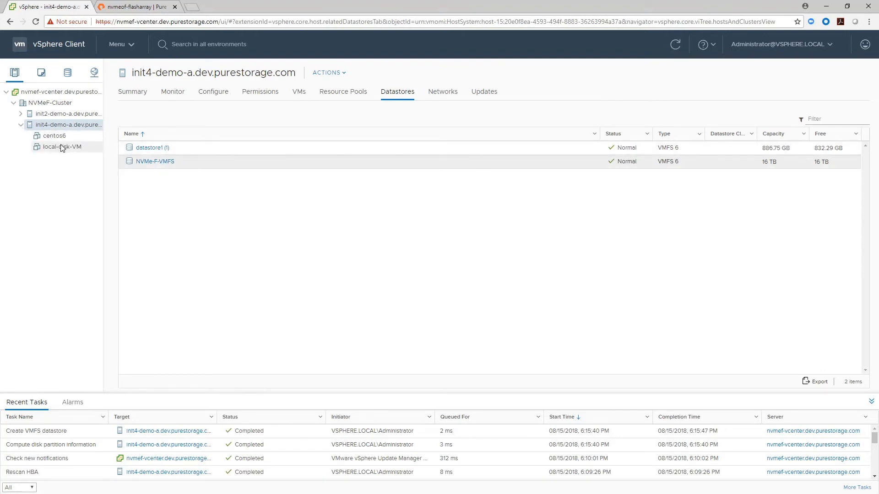
pyautogui.rightClick(60, 146)
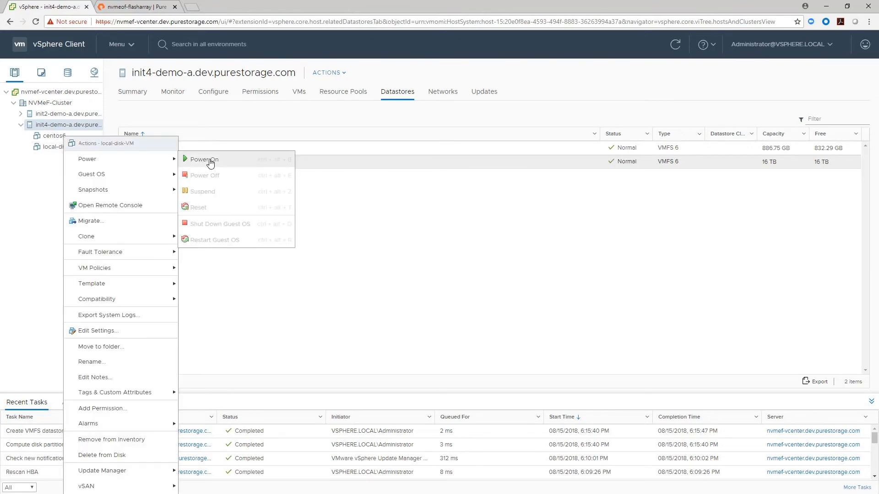
pyautogui.click(185, 223)
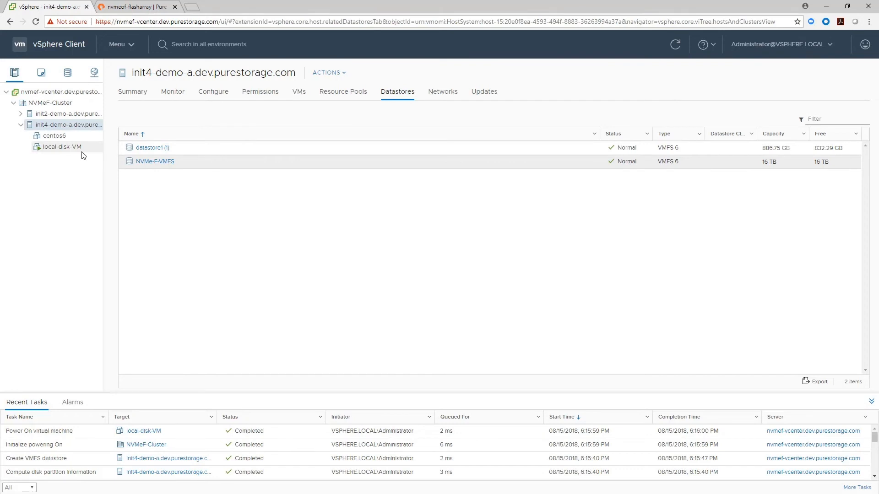
# Open local-disk-VM's web console to see the CentOS 6.10 login prompt
pyautogui.click(60, 146)
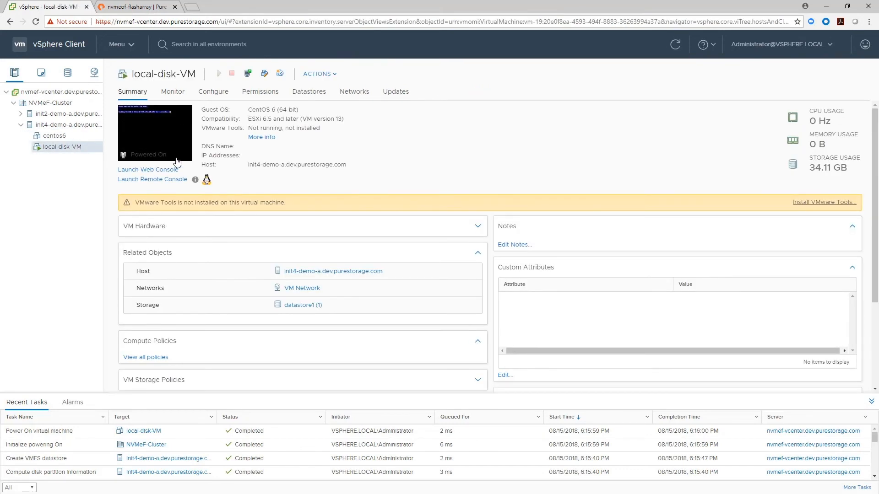
pyautogui.click(148, 170)
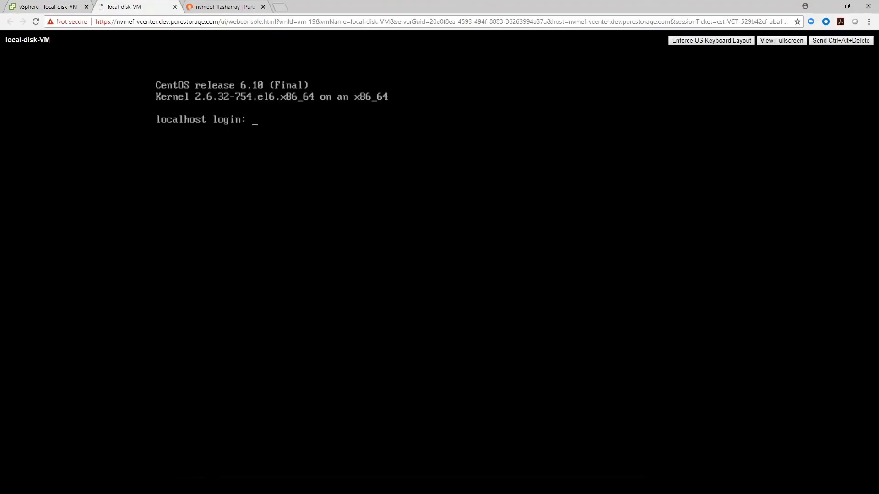
pyautogui.click(45, 6)
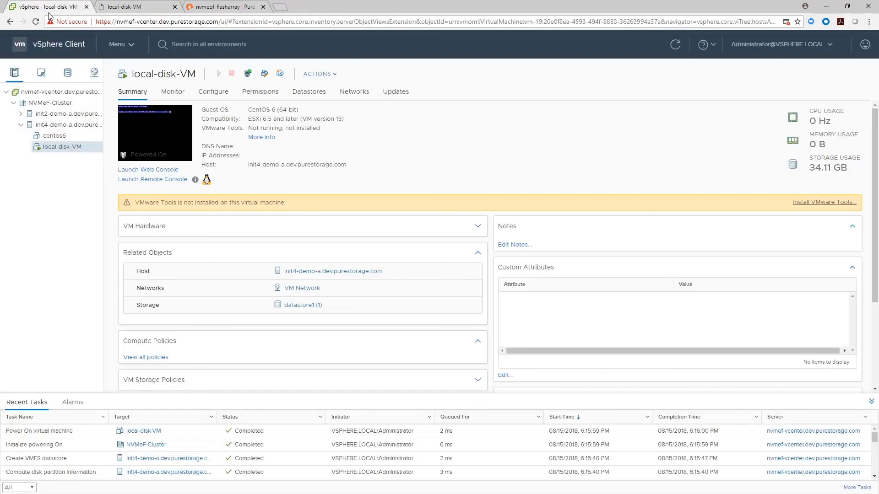
# Migrate only local-disk-VM's storage to the NVMe-F-VMFS datastore
pyautogui.rightClick(59, 146)
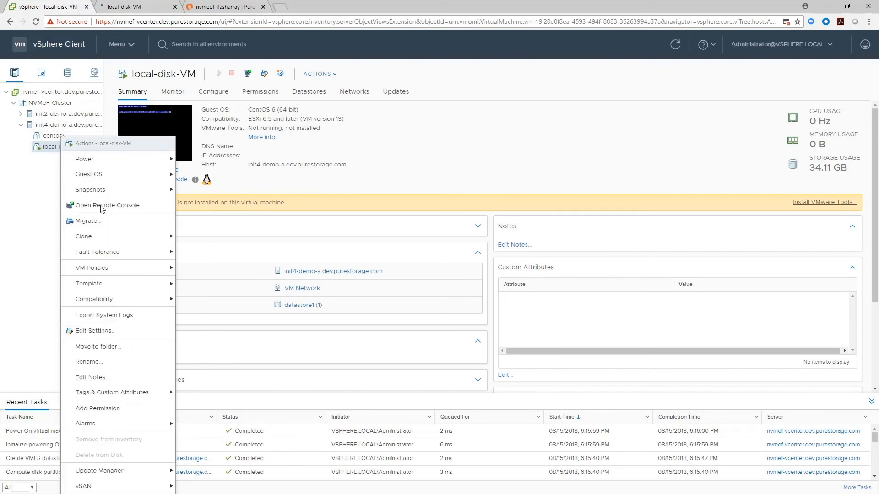
pyautogui.click(85, 220)
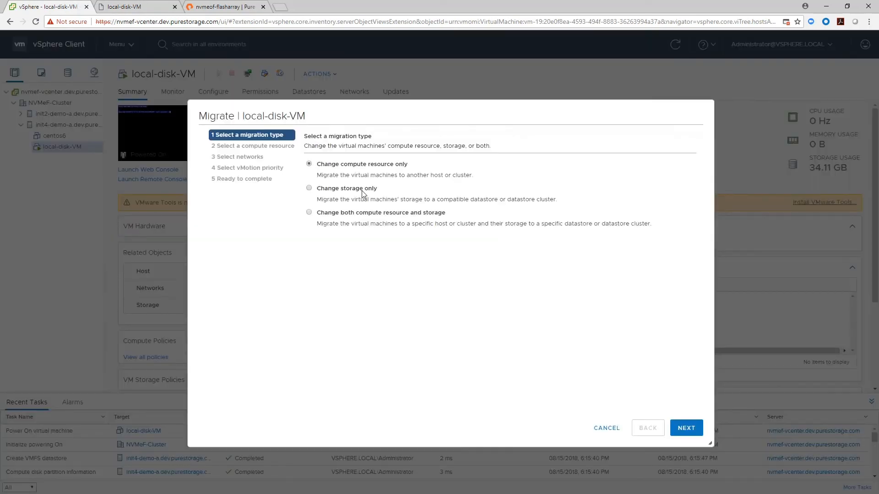
pyautogui.click(685, 427)
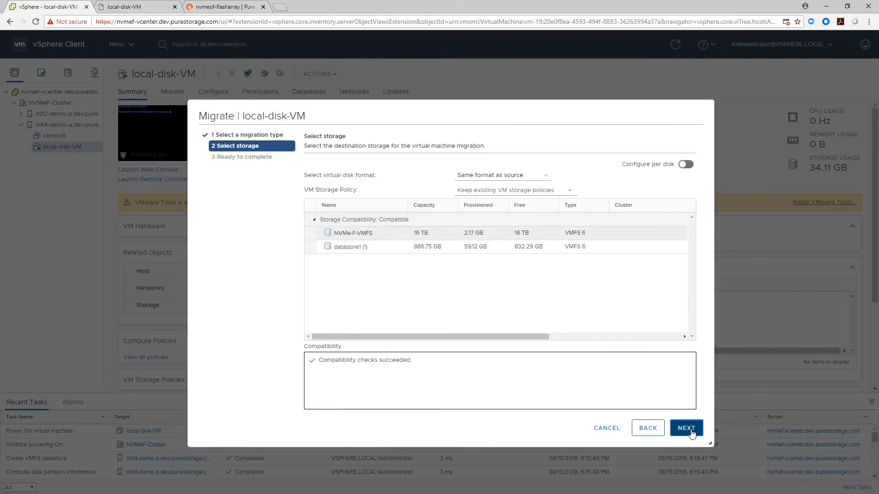
pyautogui.click(685, 427)
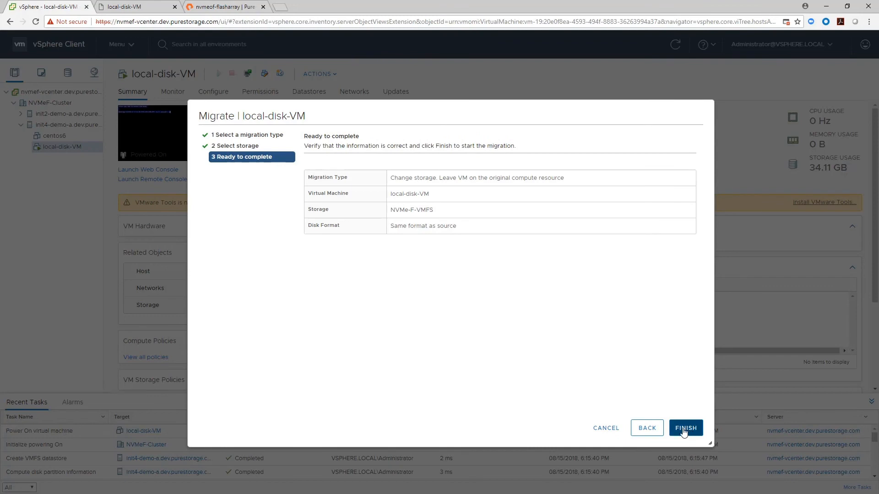
pyautogui.click(685, 428)
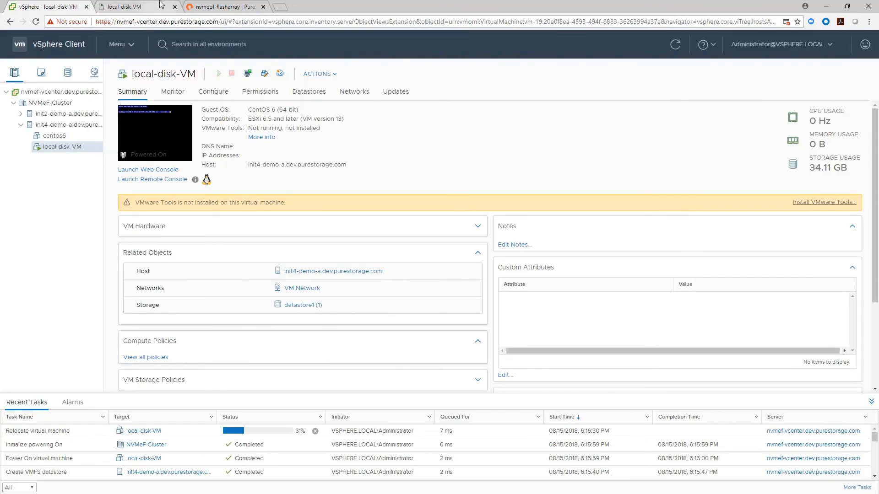
# Switch to the FlashArray tab and view the array's Storage page
pyautogui.click(224, 6)
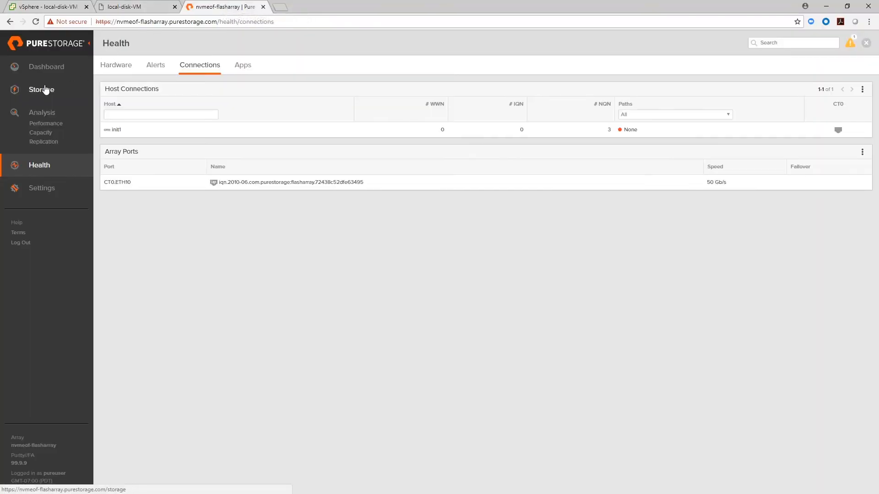
pyautogui.click(47, 66)
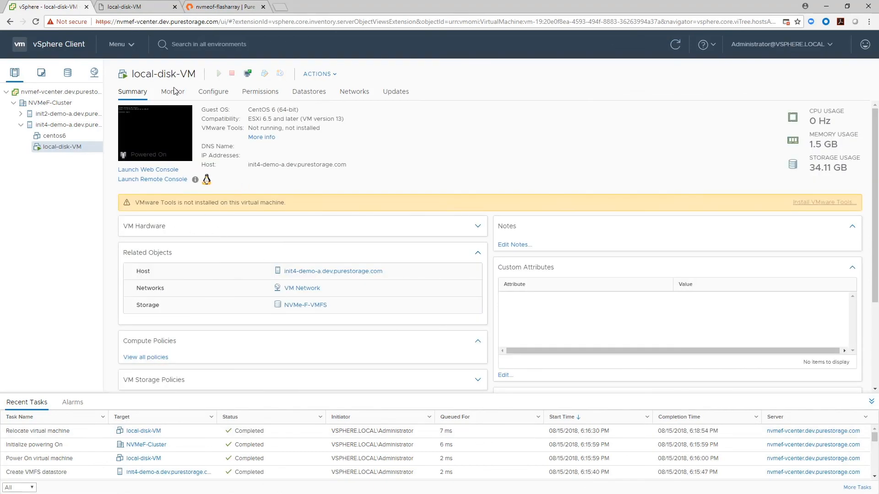
# Show local-disk-VM's datastores, confirming it uses only the 16 TB NVMe-F-VMFS datastore
pyautogui.click(218, 6)
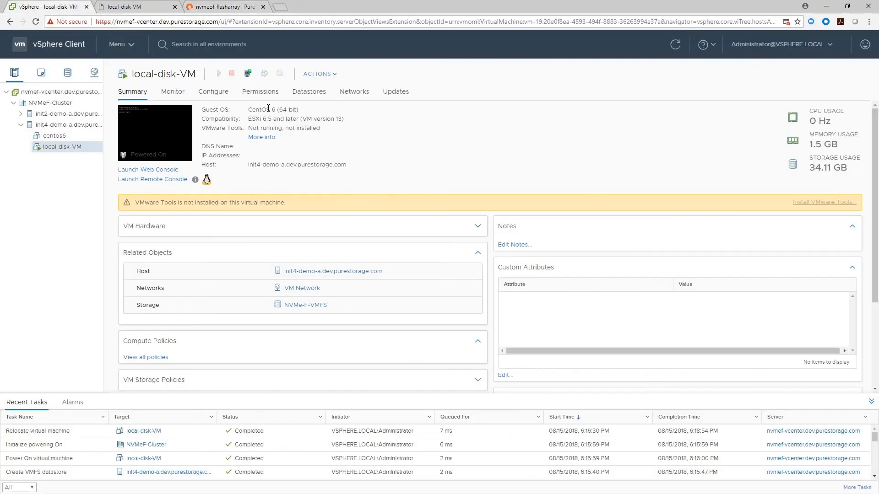
pyautogui.click(309, 91)
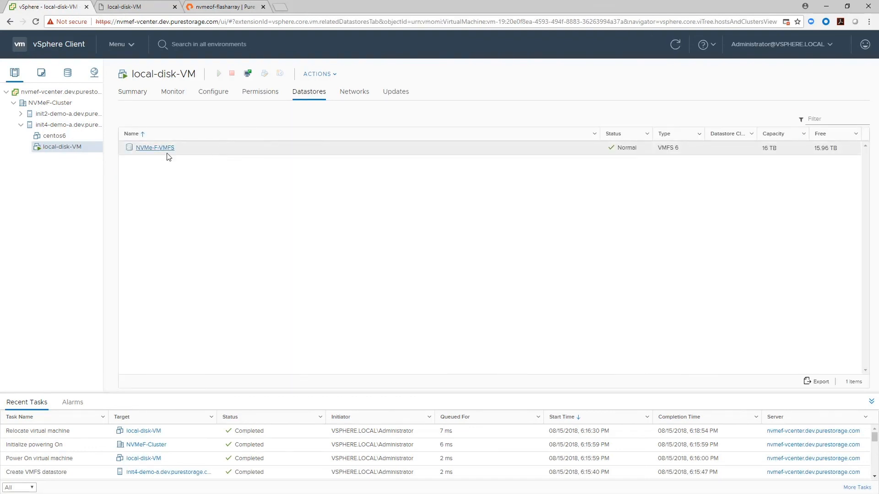